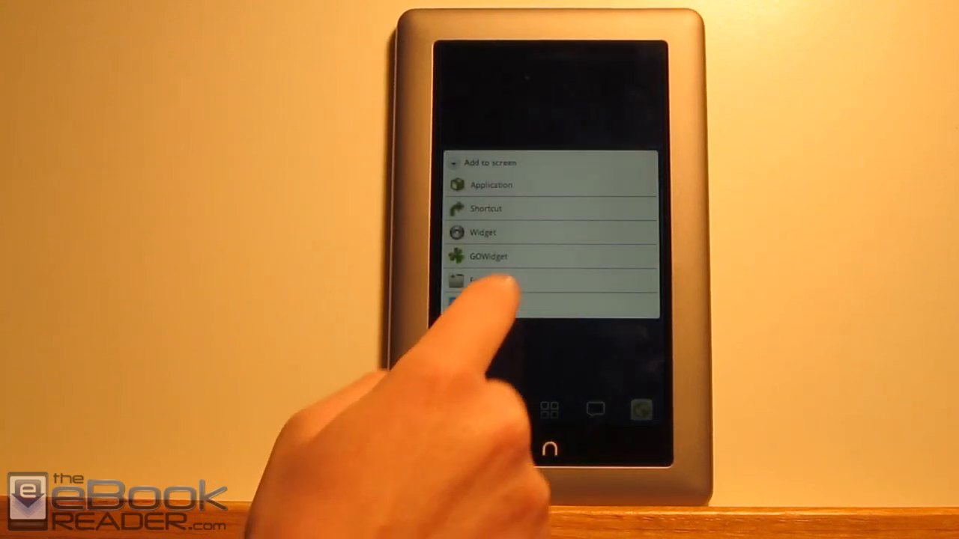
# Step: From the Add to screen menu, open the GOWidget list showing GO Store
pyautogui.click(491, 185)
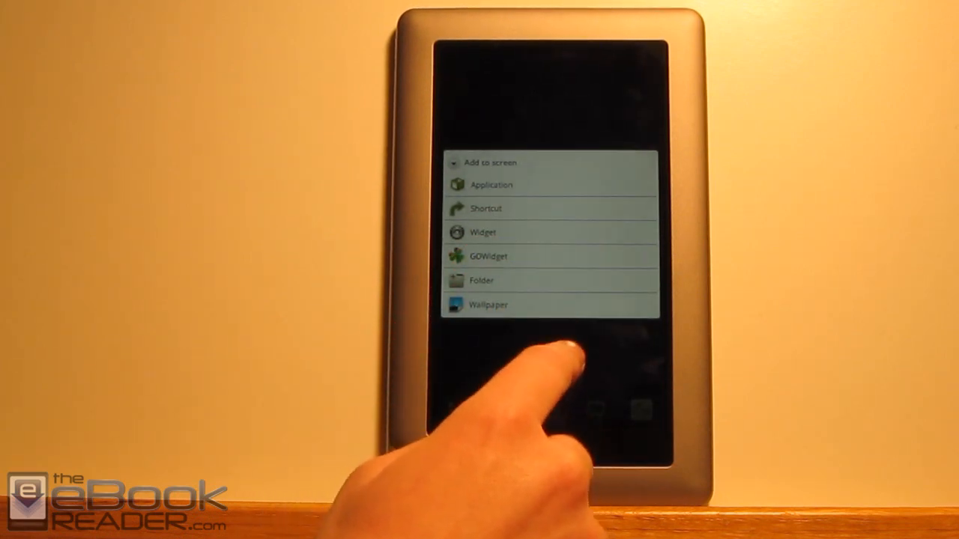
pyautogui.click(488, 256)
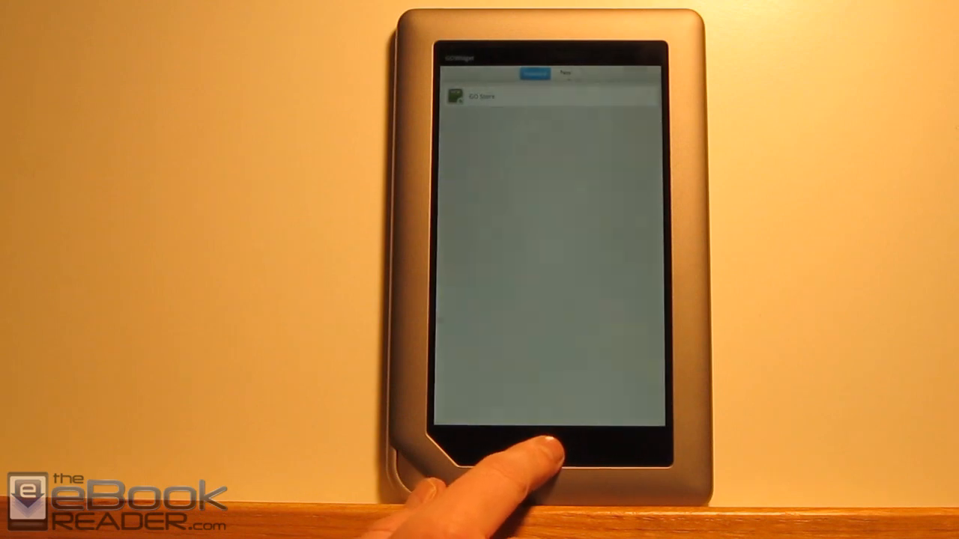